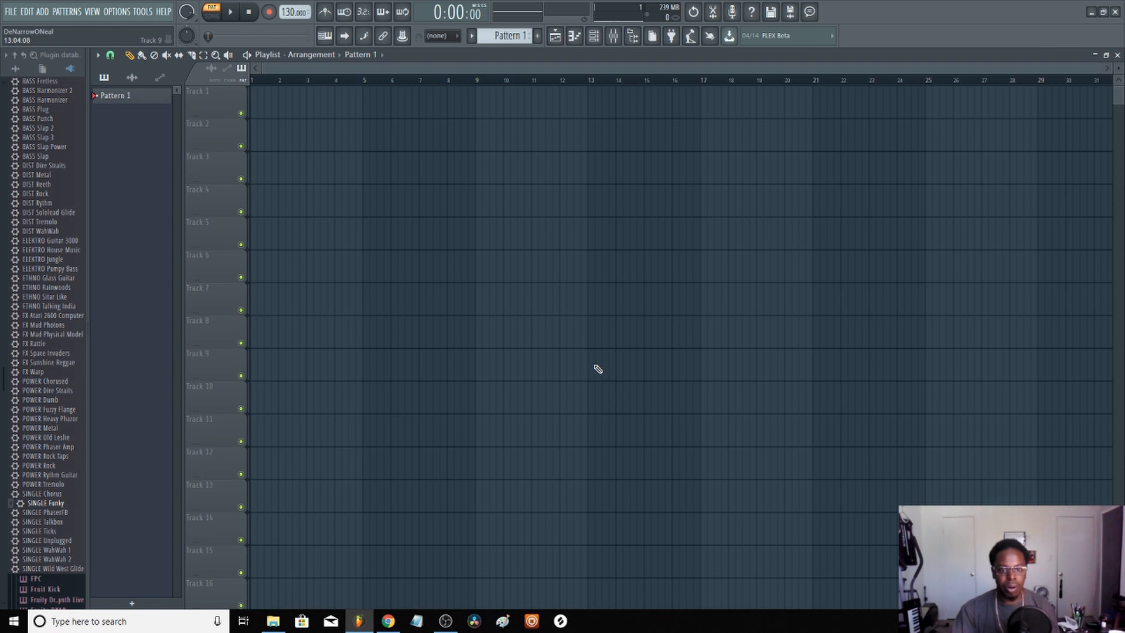
pyautogui.moveTo(497, 372)
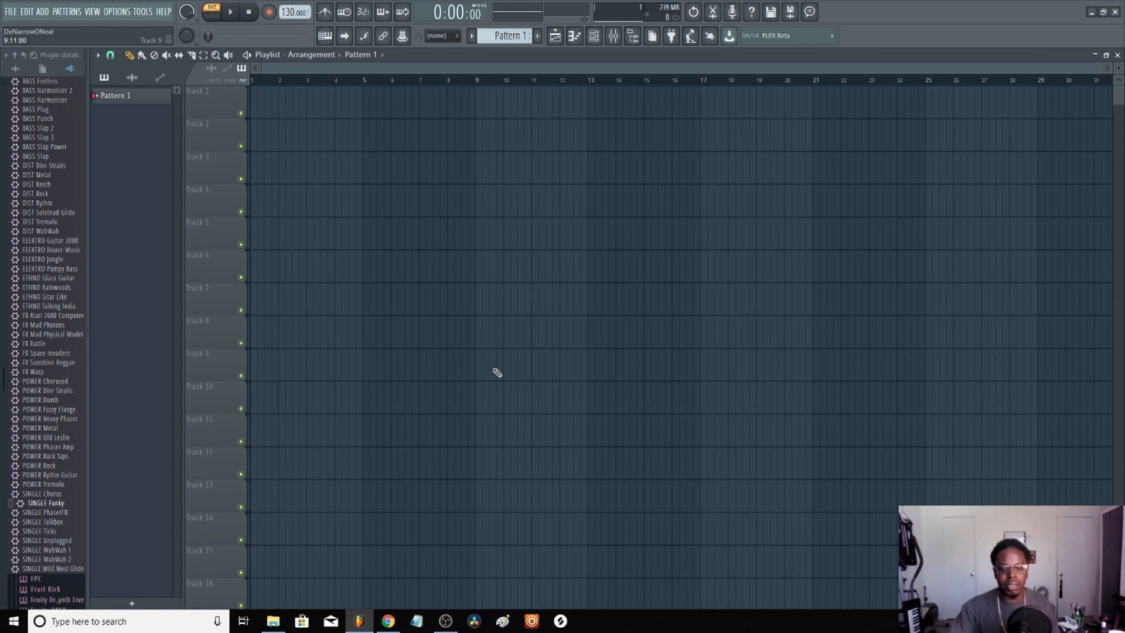
# Browse into MASCHINE STUDIO's BEAT #547 STEMS folder and select all 76 stem files
pyautogui.click(271, 621)
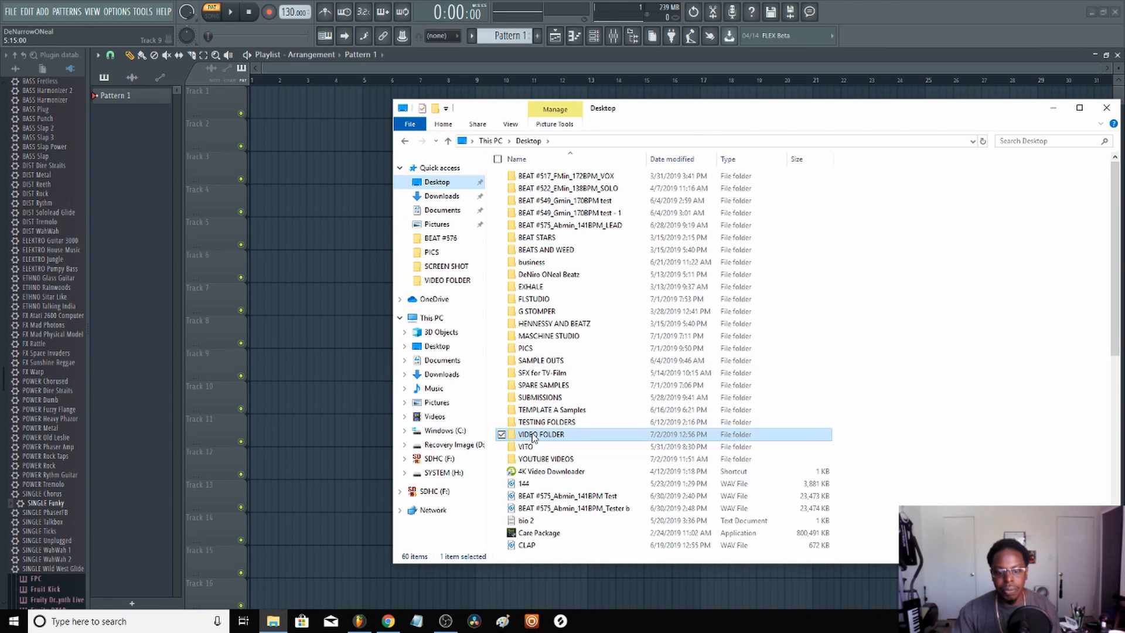
pyautogui.click(549, 335)
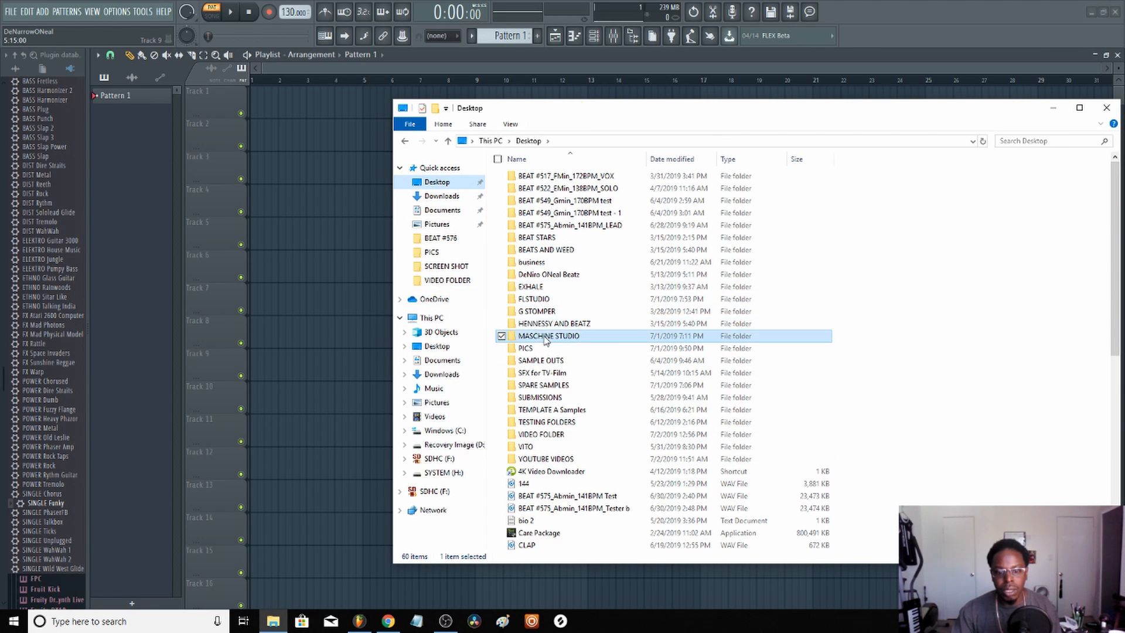
pyautogui.doubleClick(549, 335)
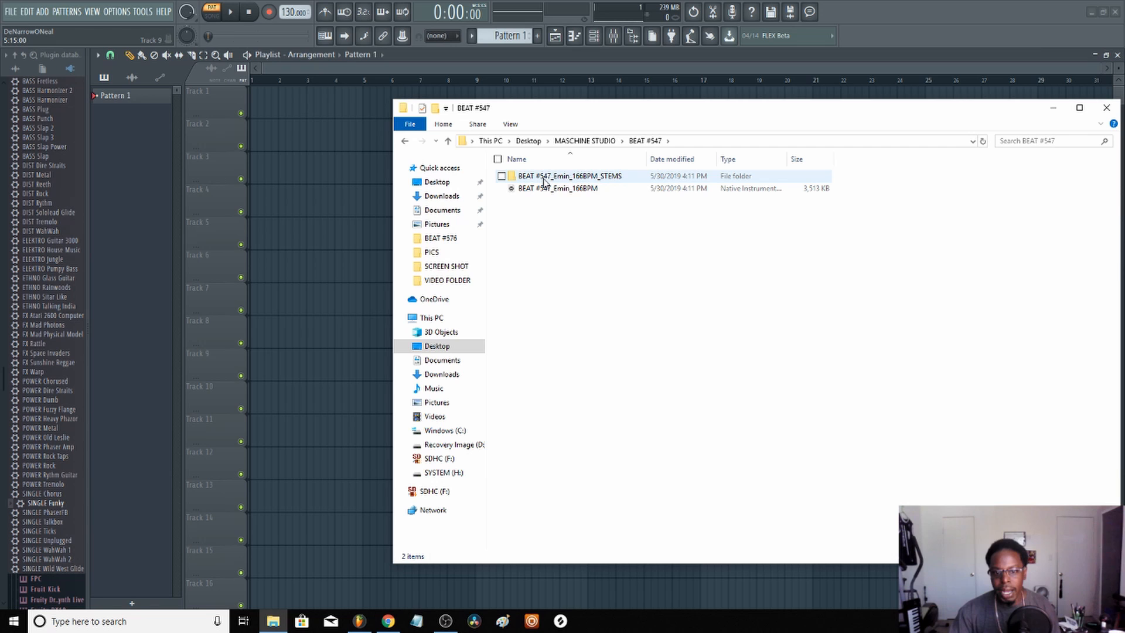
pyautogui.moveTo(569, 176)
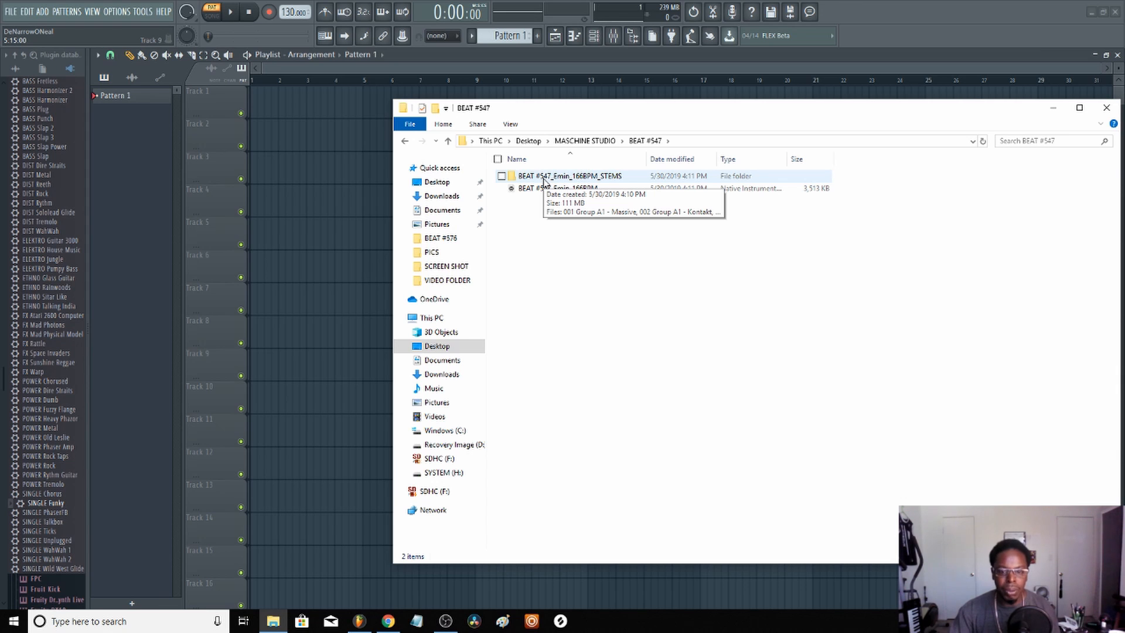
pyautogui.doubleClick(569, 176)
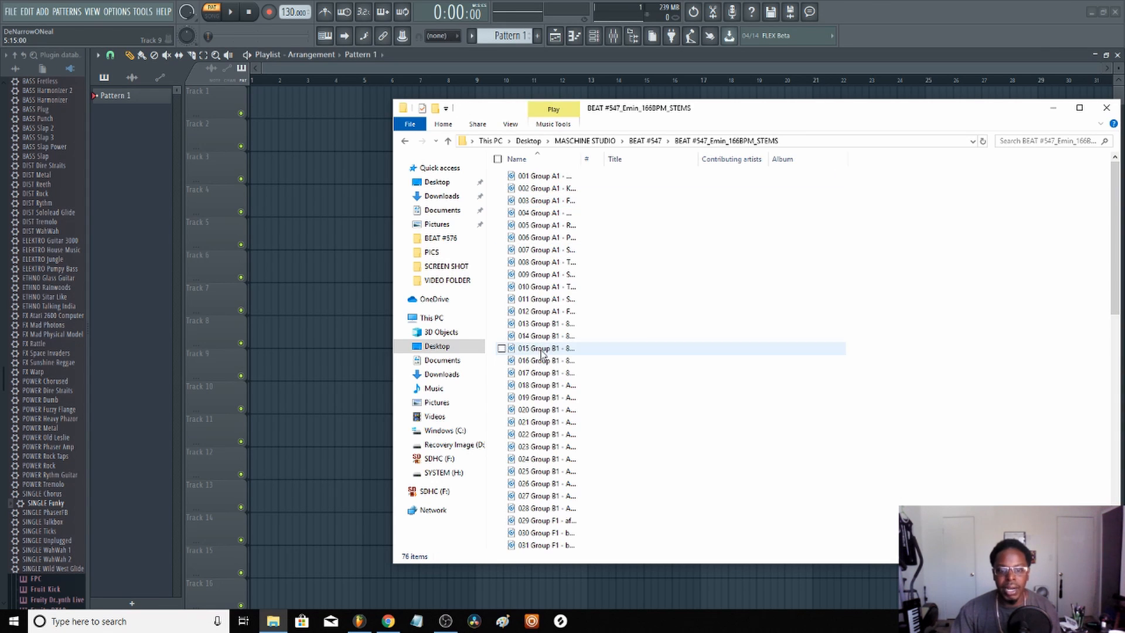
pyautogui.moveTo(588, 373)
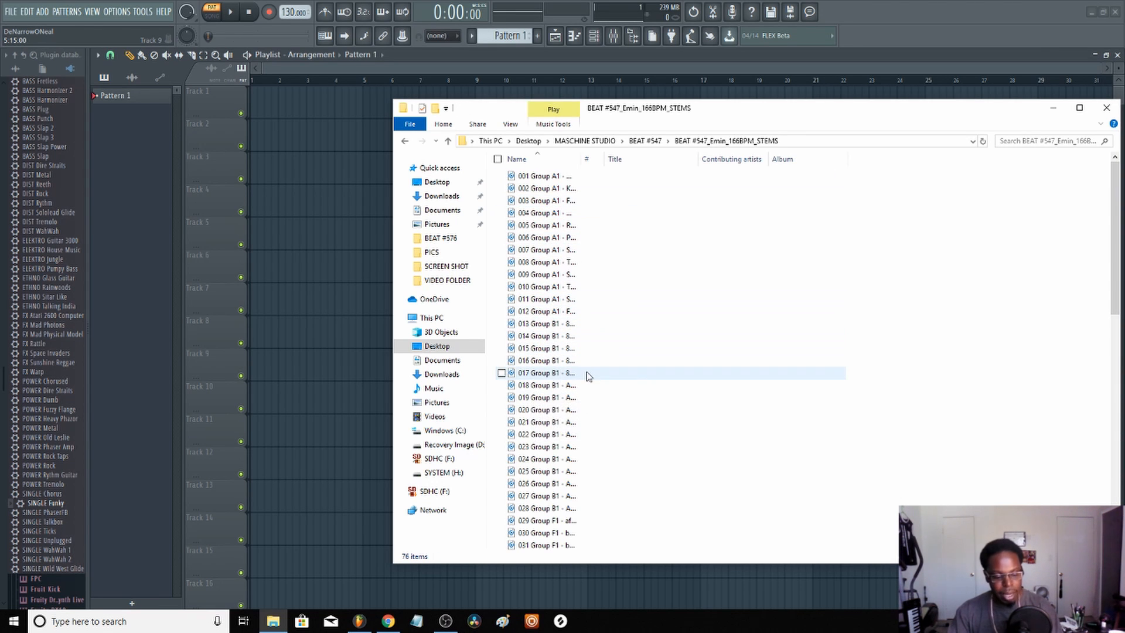
pyautogui.click(498, 158)
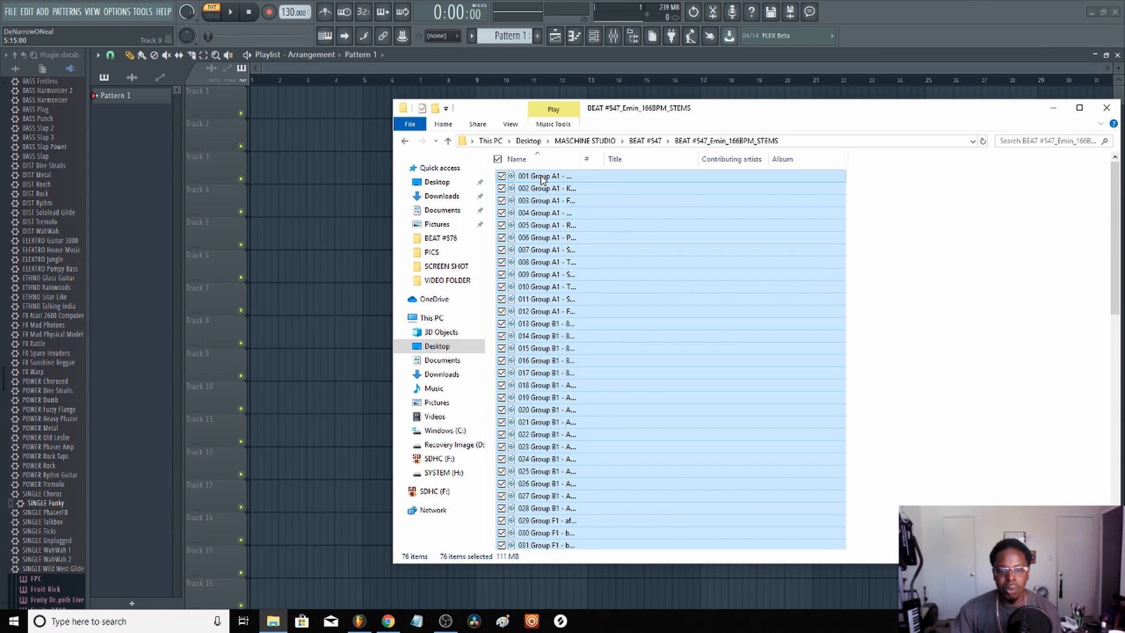
pyautogui.moveTo(543, 177)
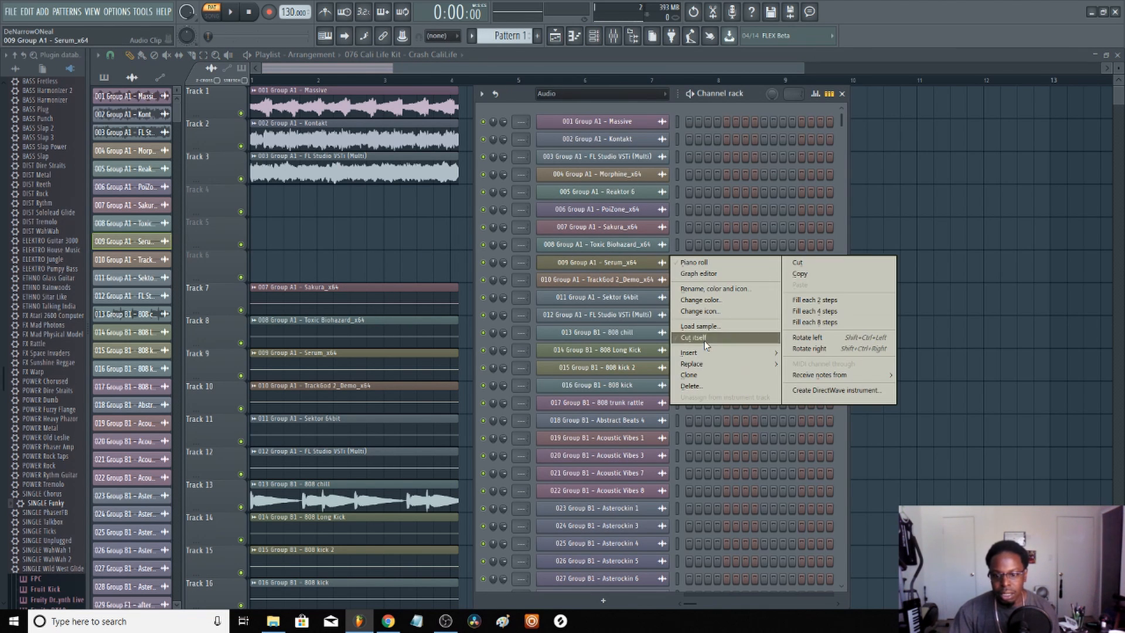
# Delete the 009 Group A1 Serum channel permanently and close the channel rack
pyautogui.click(690, 385)
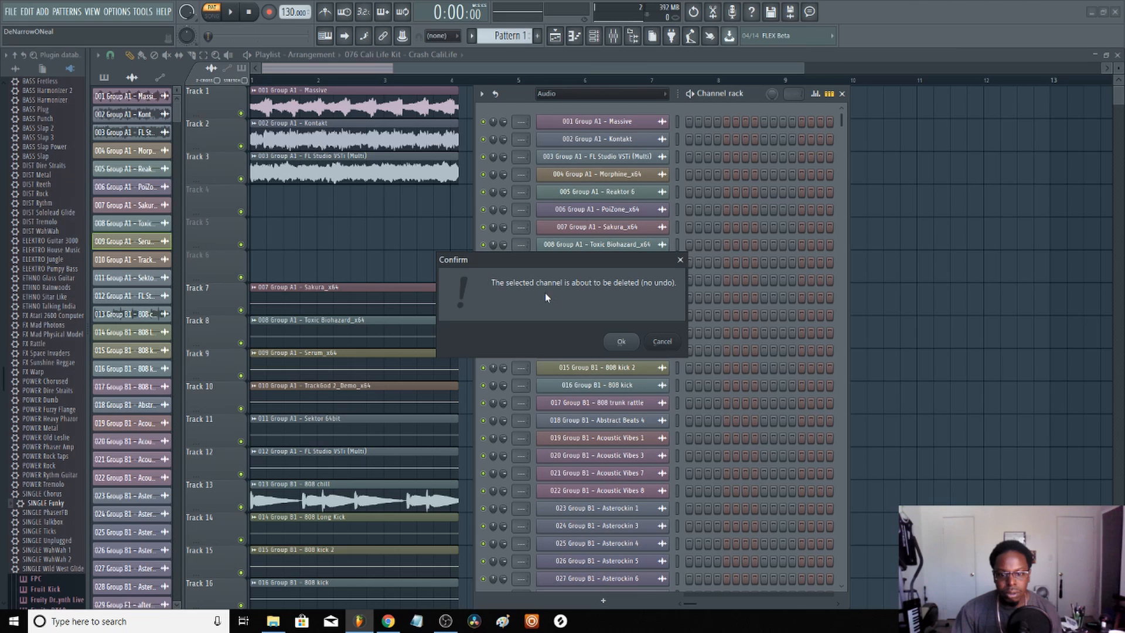
pyautogui.click(620, 341)
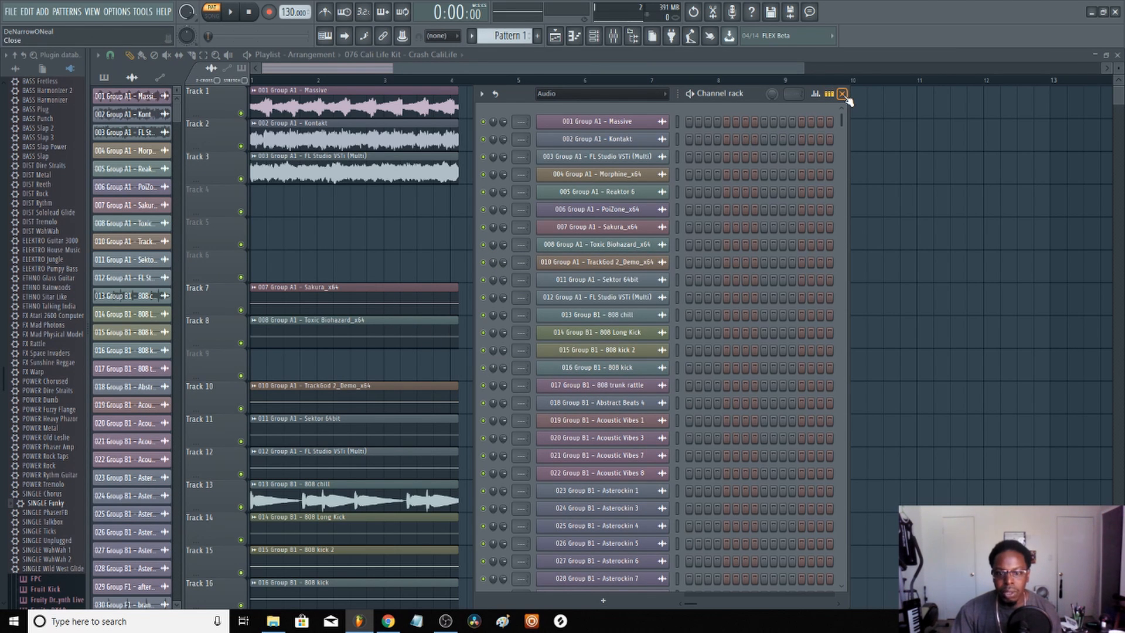
pyautogui.click(843, 93)
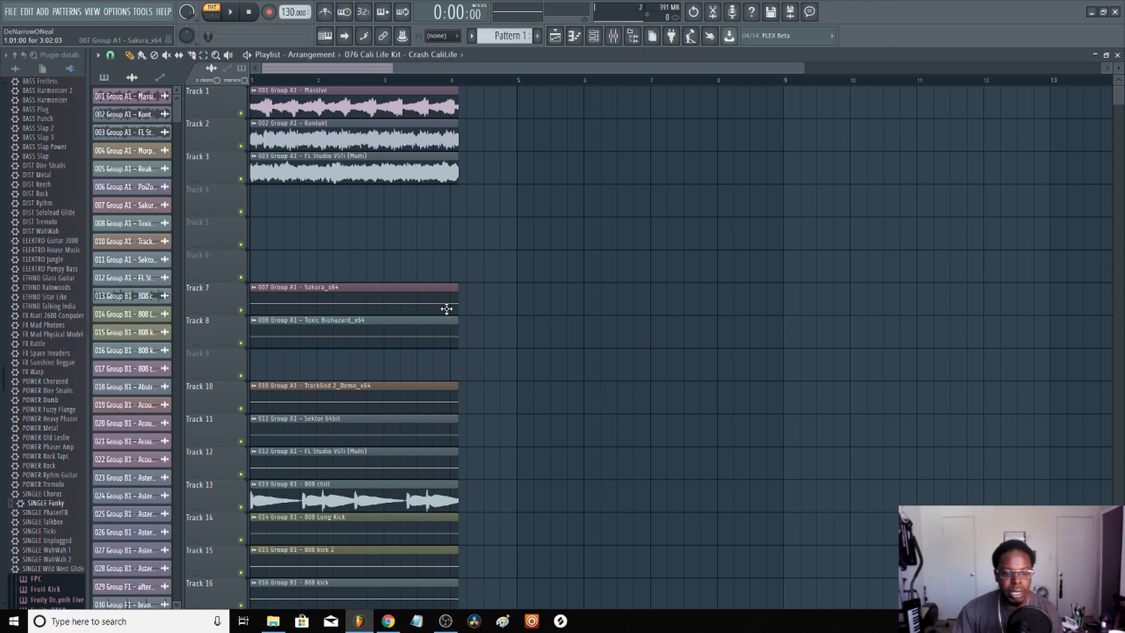
# Move the Massive, Kontakt, FL Studio VSTi and 808 chill clips onto playlist tracks 1–4
pyautogui.scroll(-3)
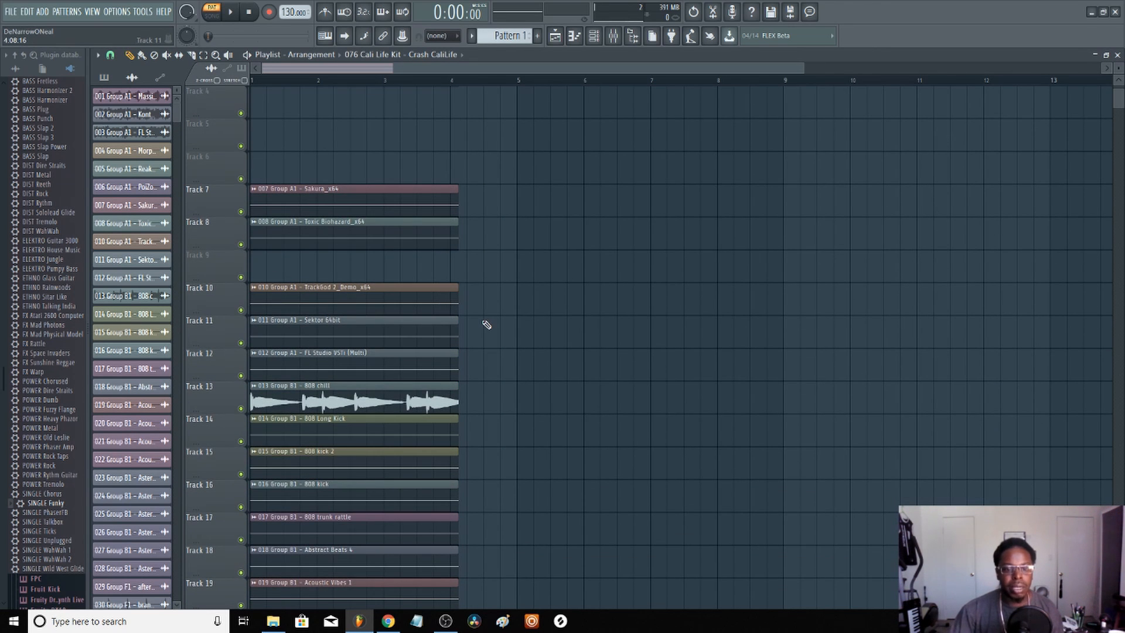
pyautogui.scroll(-3)
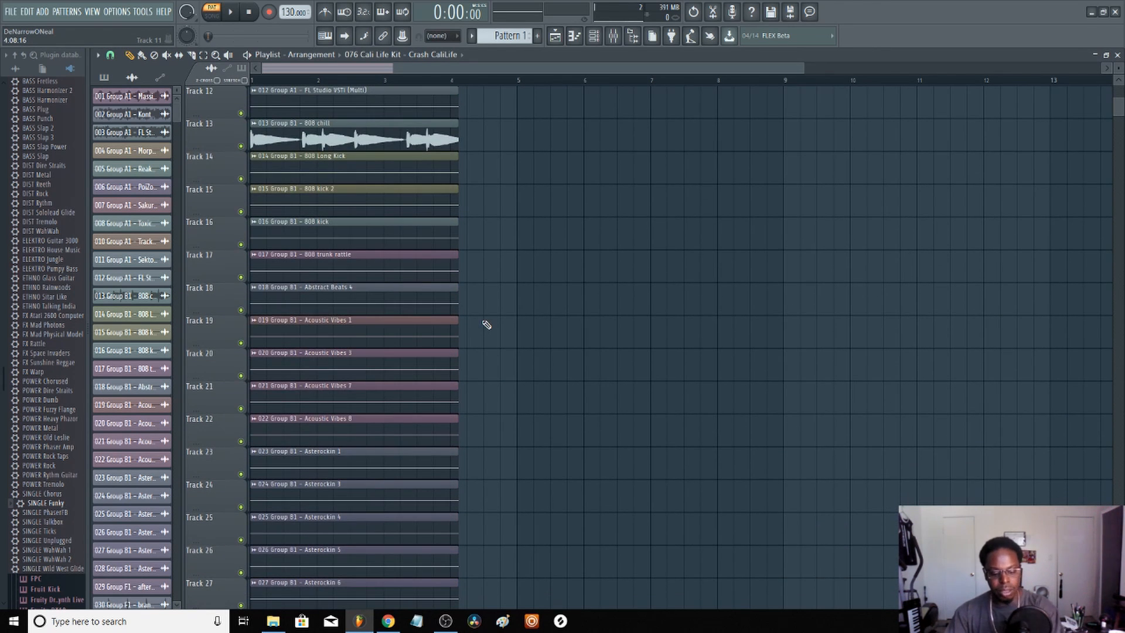
pyautogui.scroll(-3)
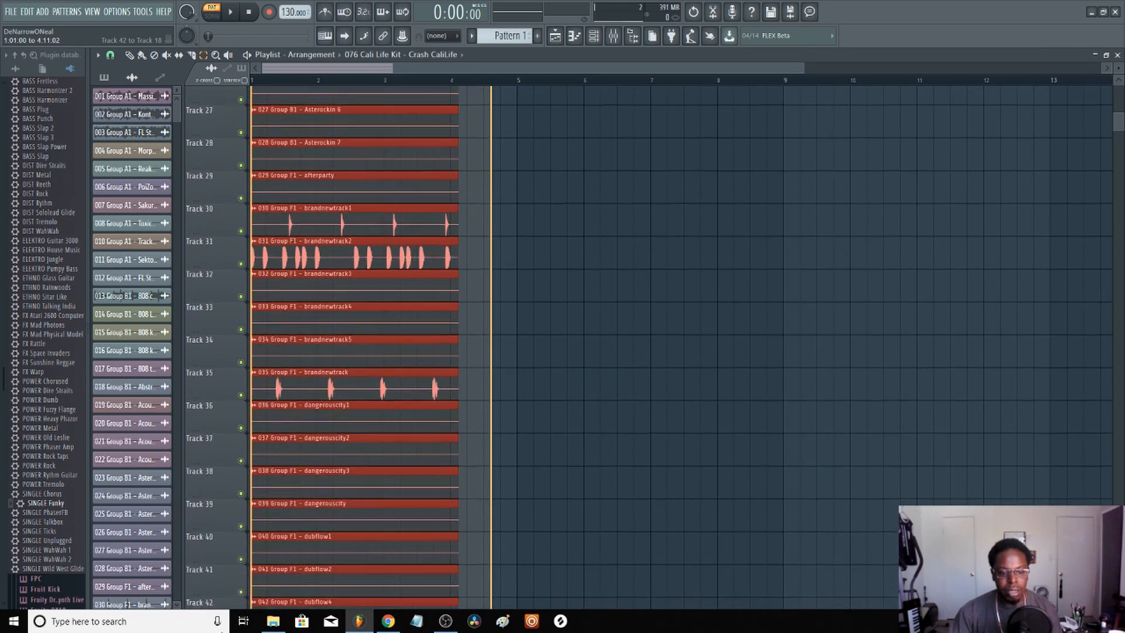
pyautogui.scroll(-3)
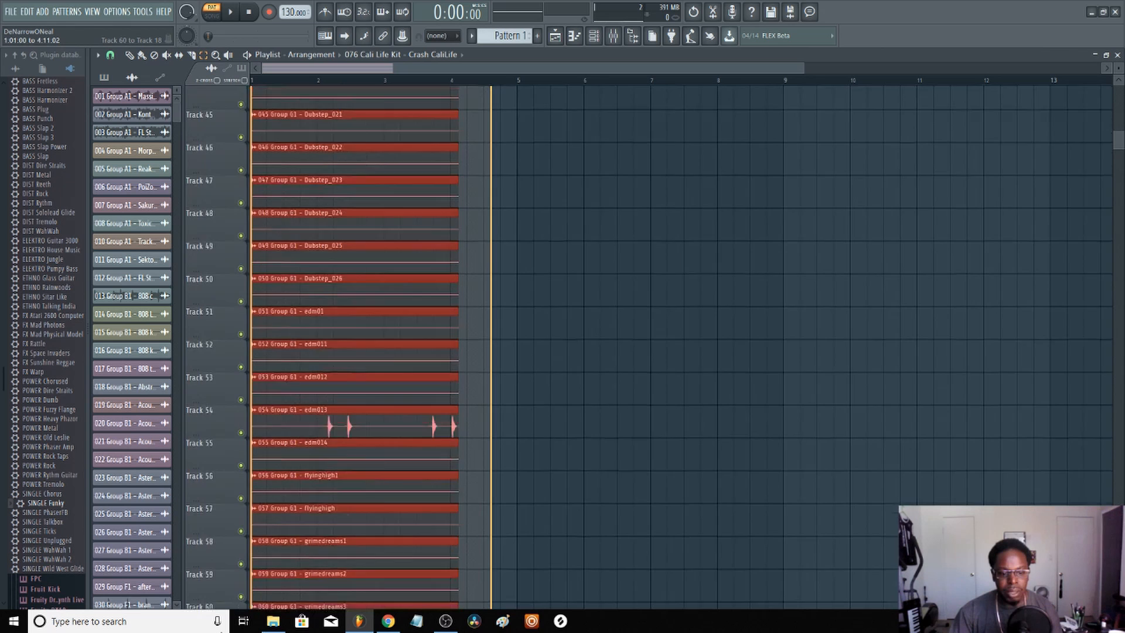
pyautogui.scroll(-3)
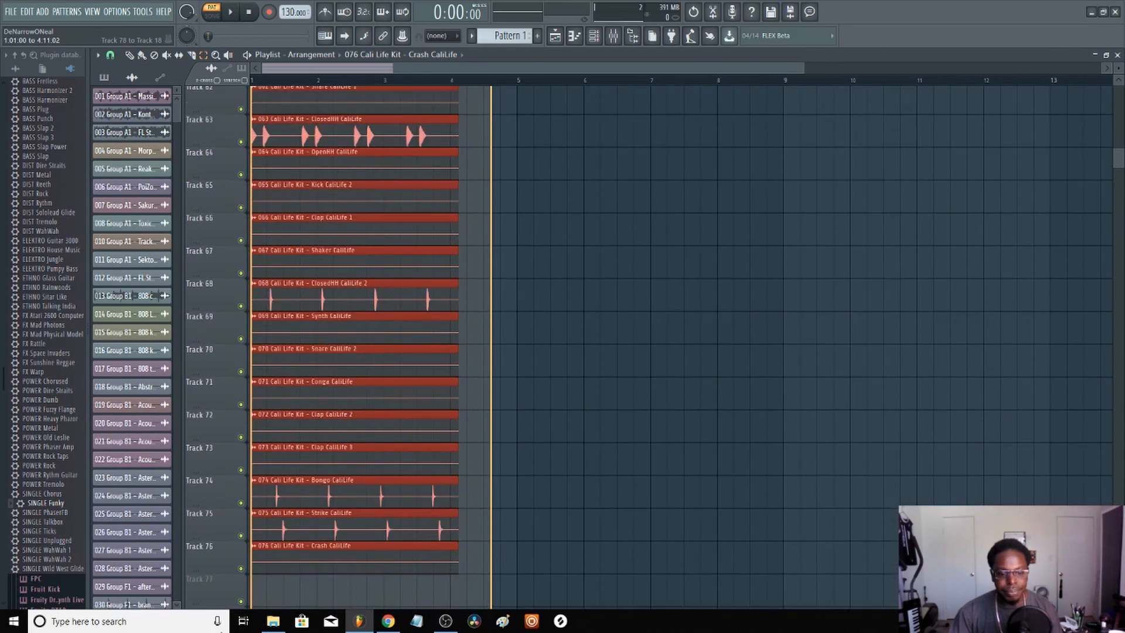
pyautogui.scroll(-3)
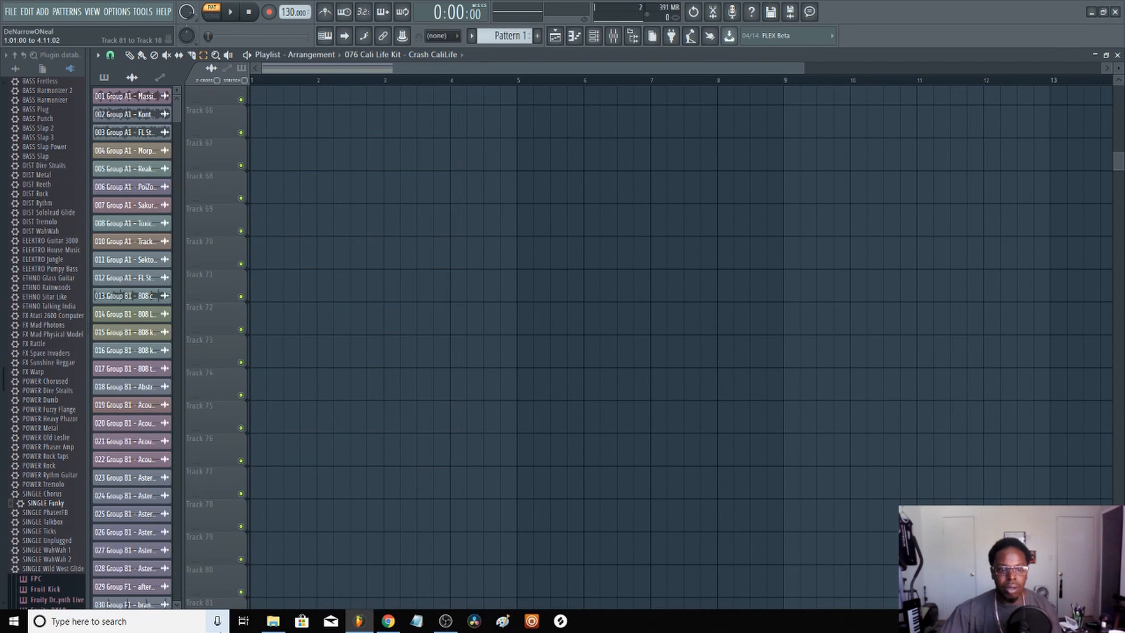
pyautogui.scroll(3)
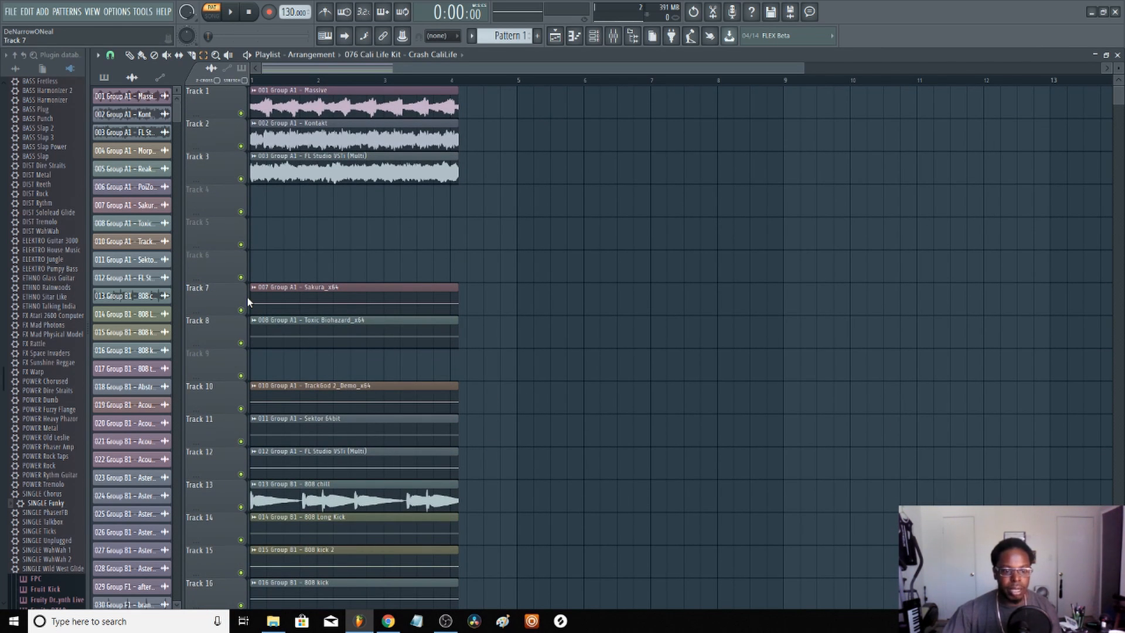
pyautogui.scroll(-3)
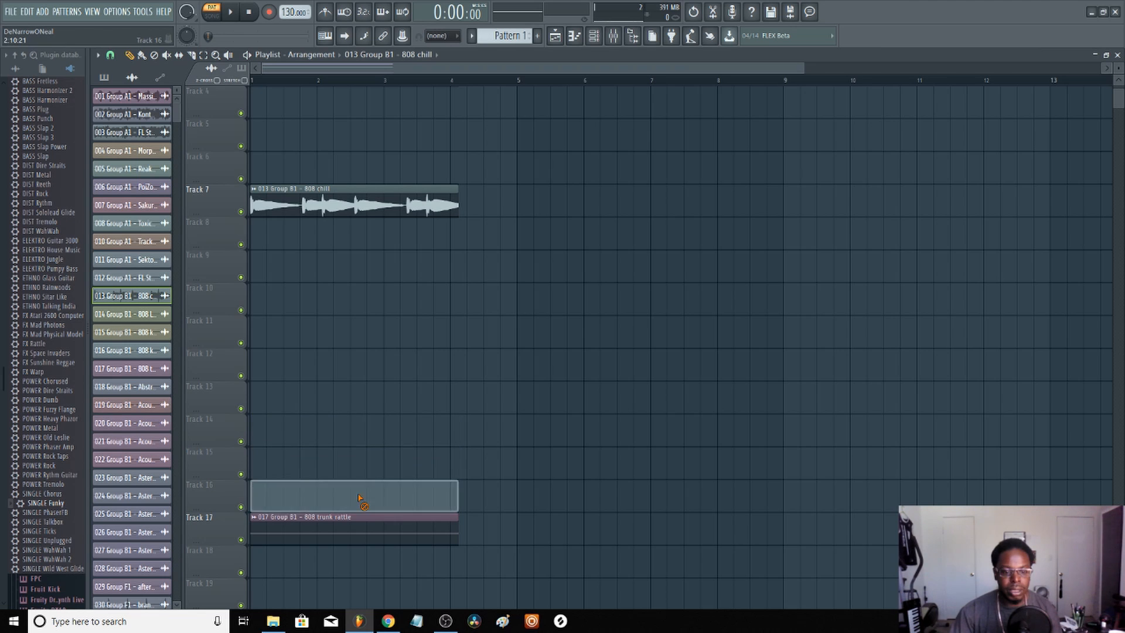
pyautogui.scroll(3)
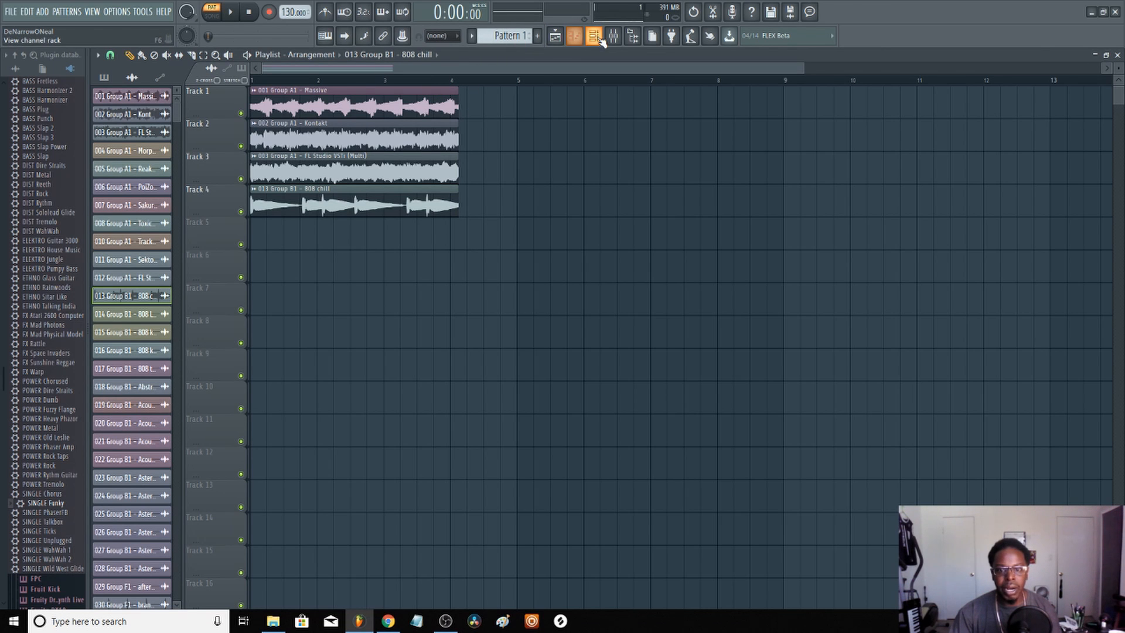
# Show all channels in the rack and run Tools > Macros > Purge unused audio clips
pyautogui.click(592, 35)
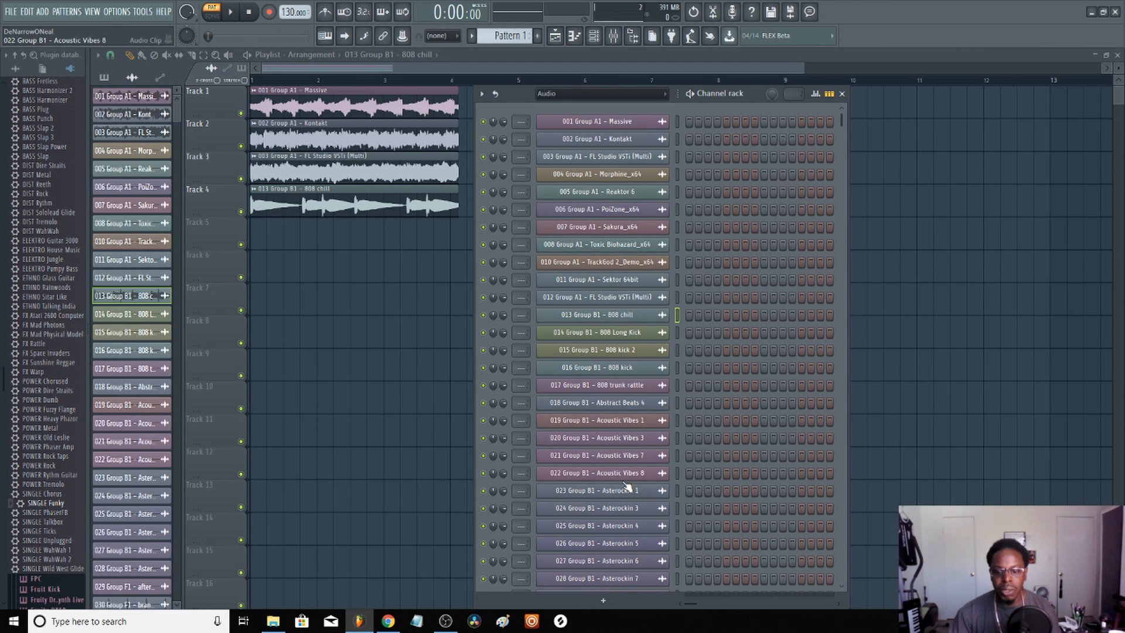
pyautogui.click(601, 386)
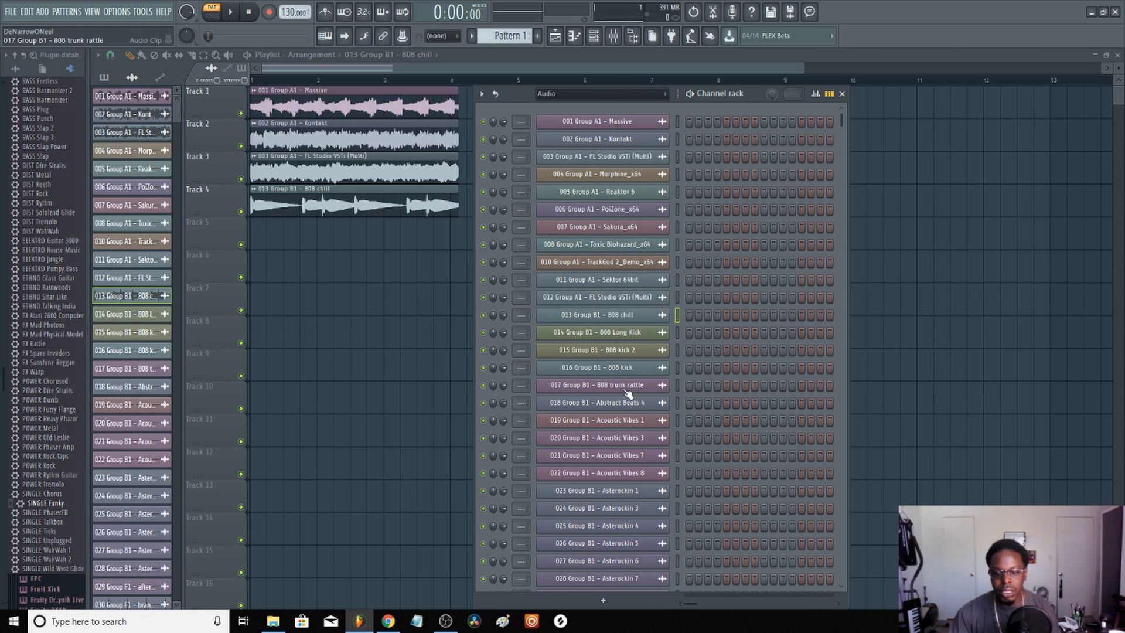
pyautogui.moveTo(533, 262)
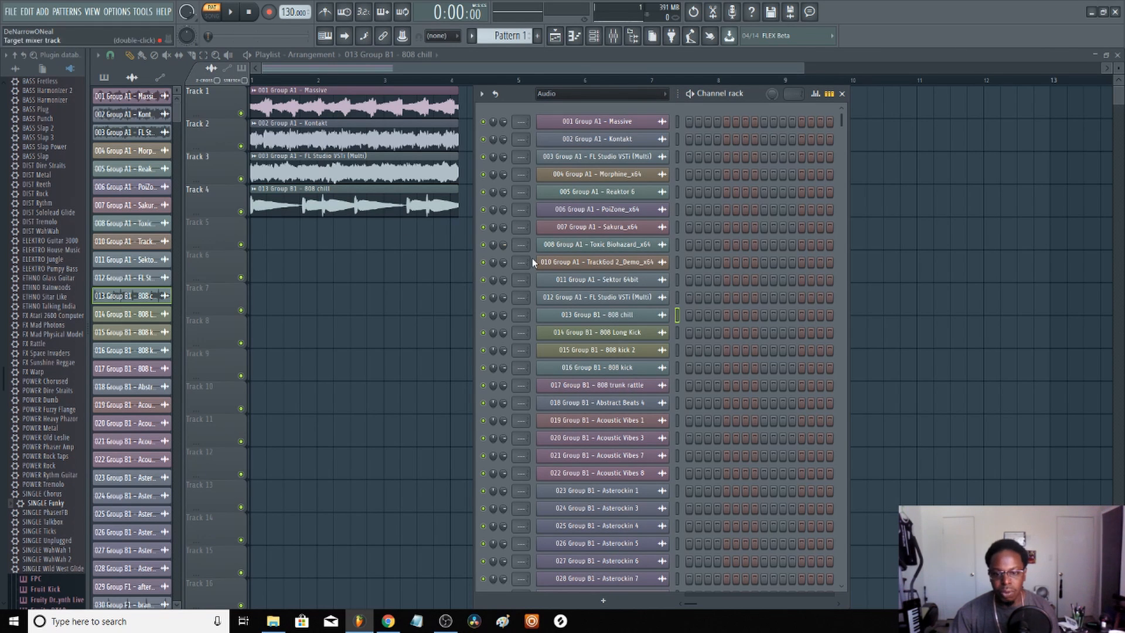
pyautogui.click(144, 12)
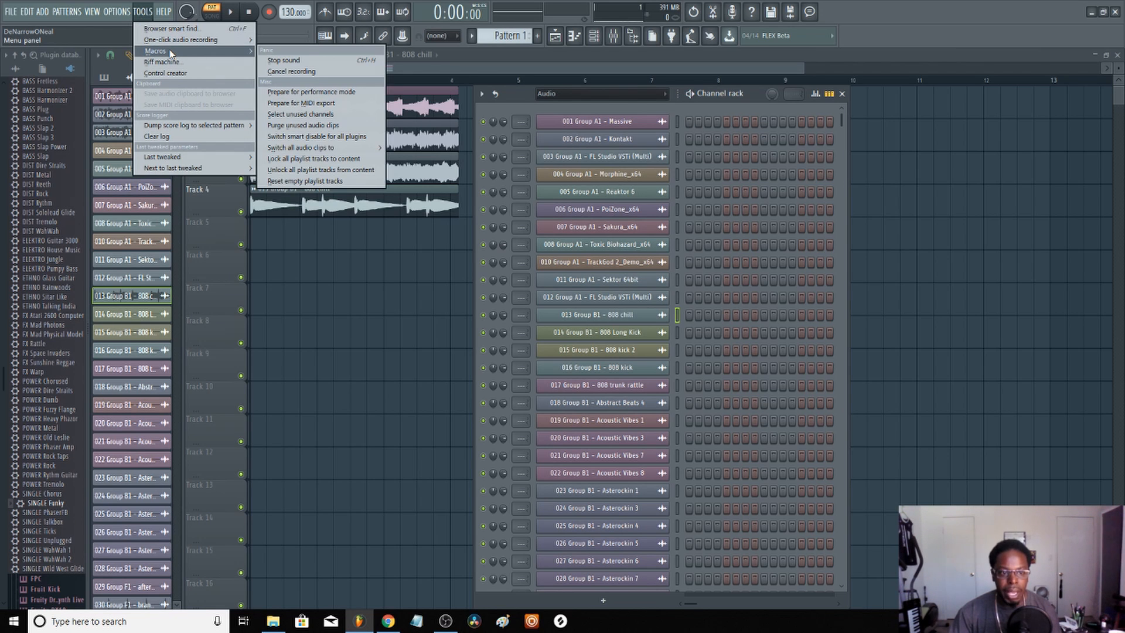
pyautogui.moveTo(300, 114)
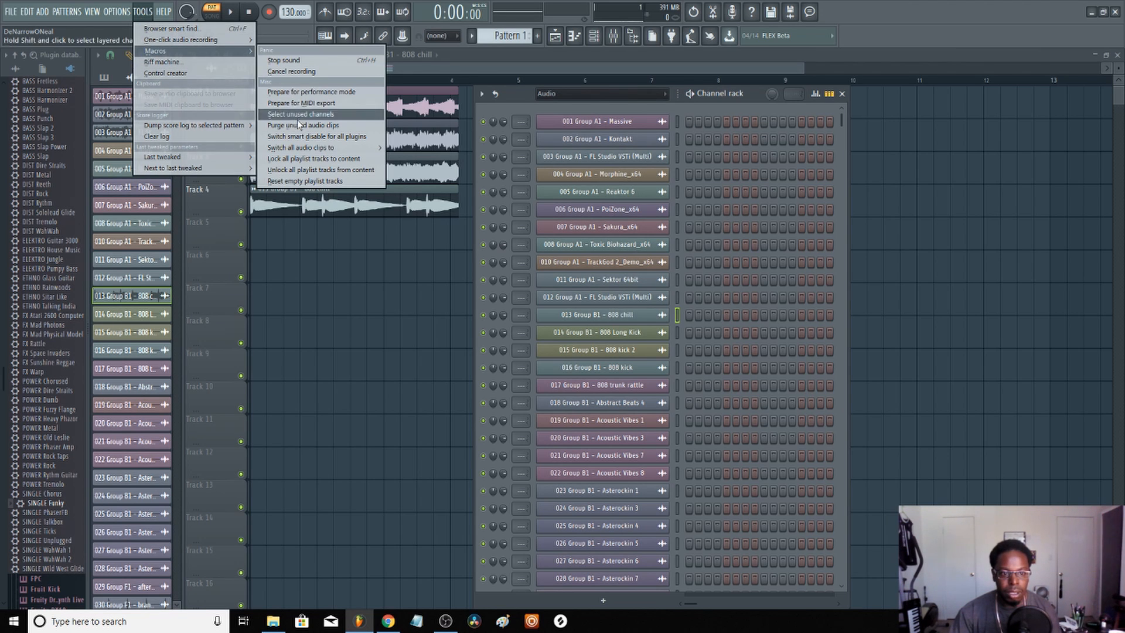
pyautogui.moveTo(301, 125)
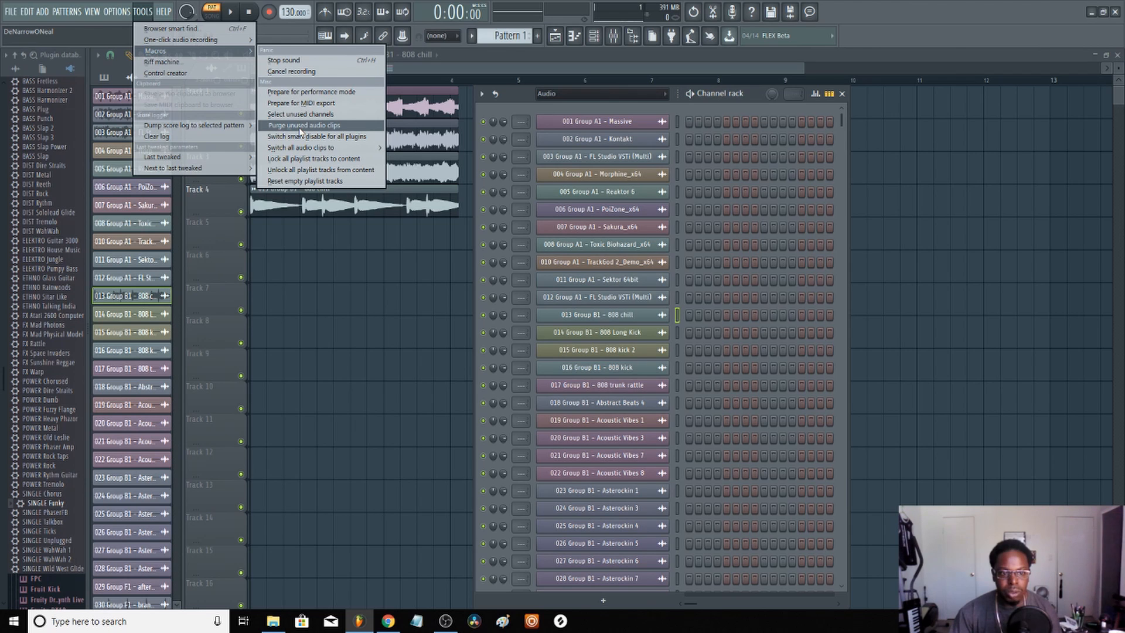
pyautogui.click(304, 125)
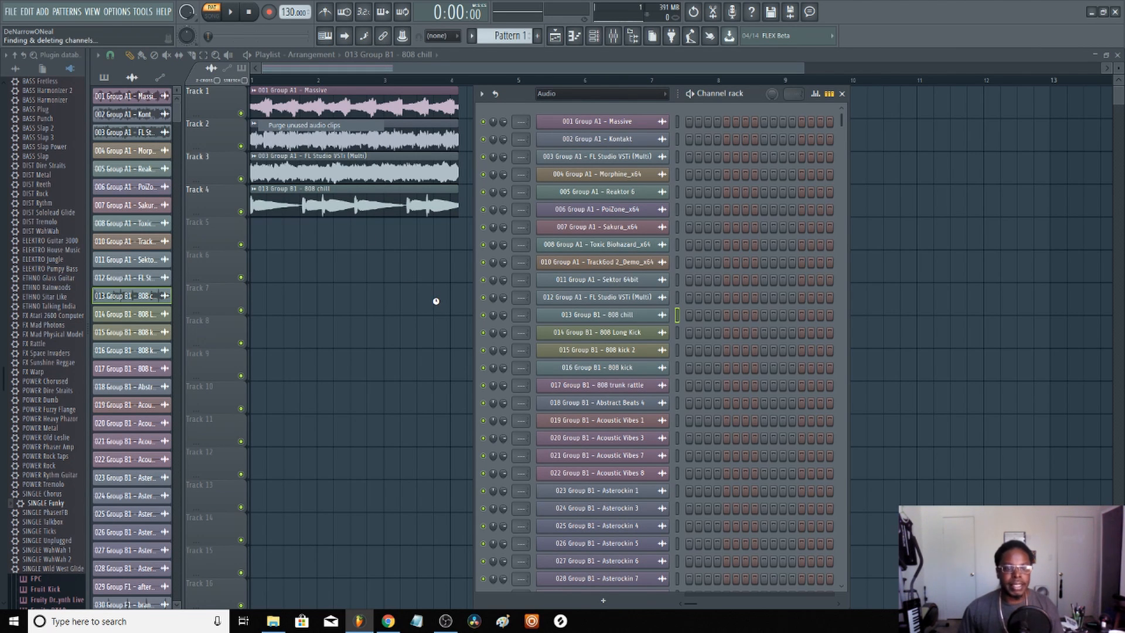
pyautogui.moveTo(327, 236)
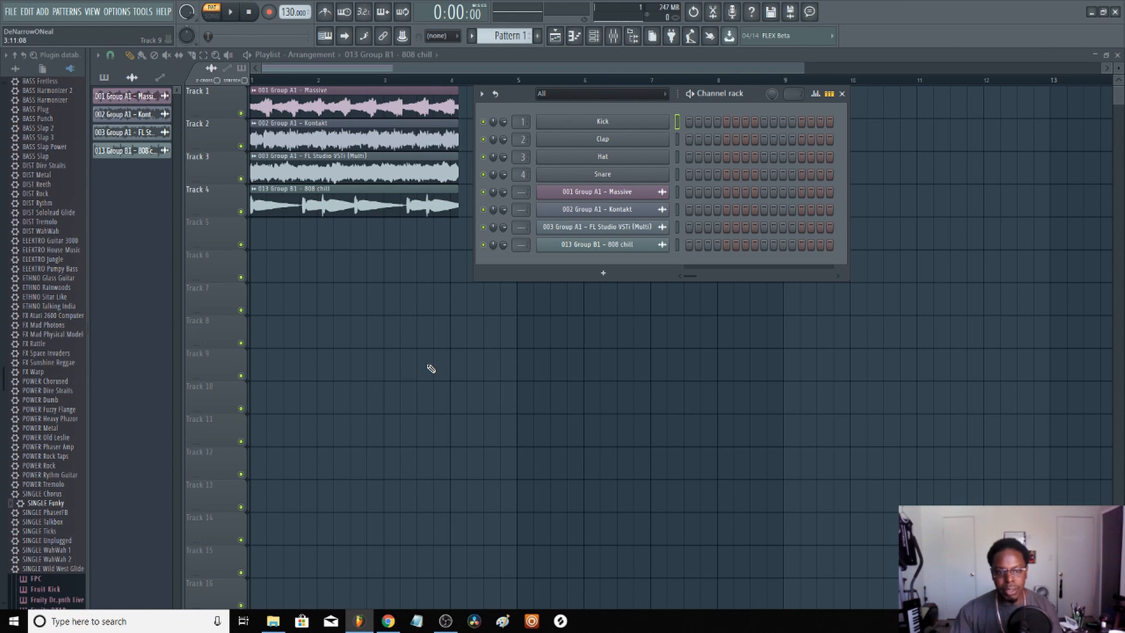
pyautogui.moveTo(430, 359)
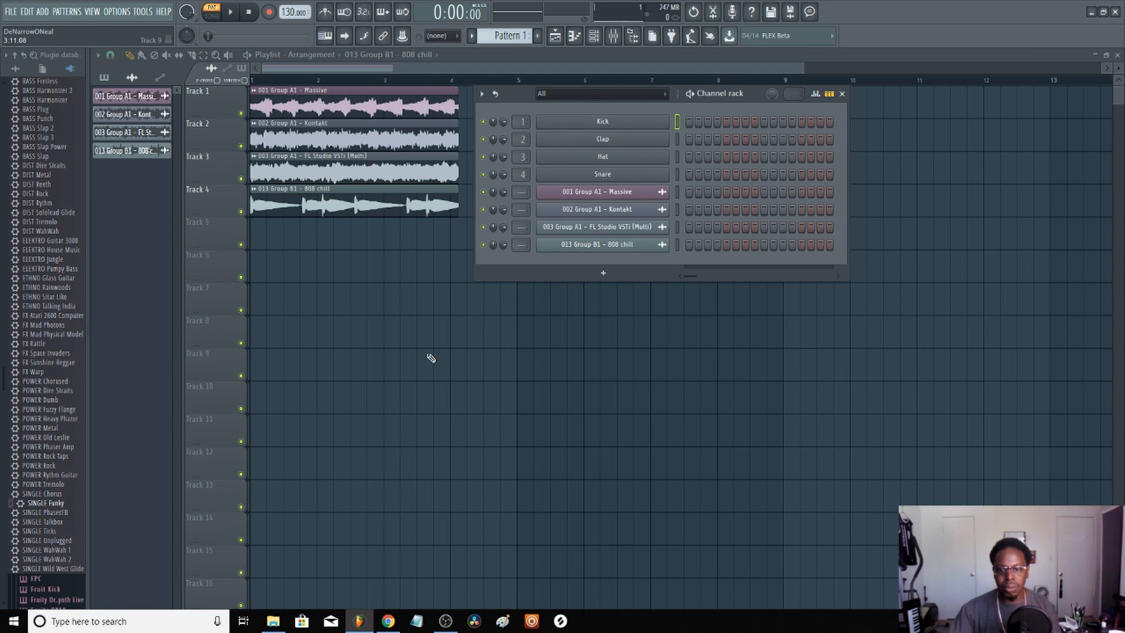
# Close the channel rack once only the four used audio channels remain
pyautogui.click(841, 93)
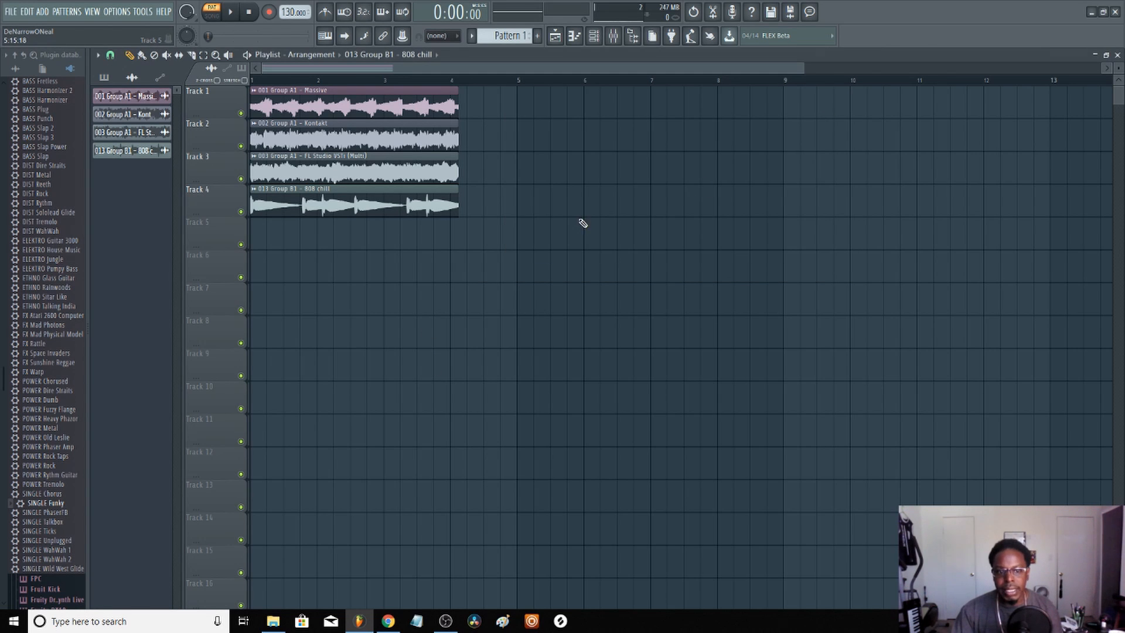
pyautogui.moveTo(498, 261)
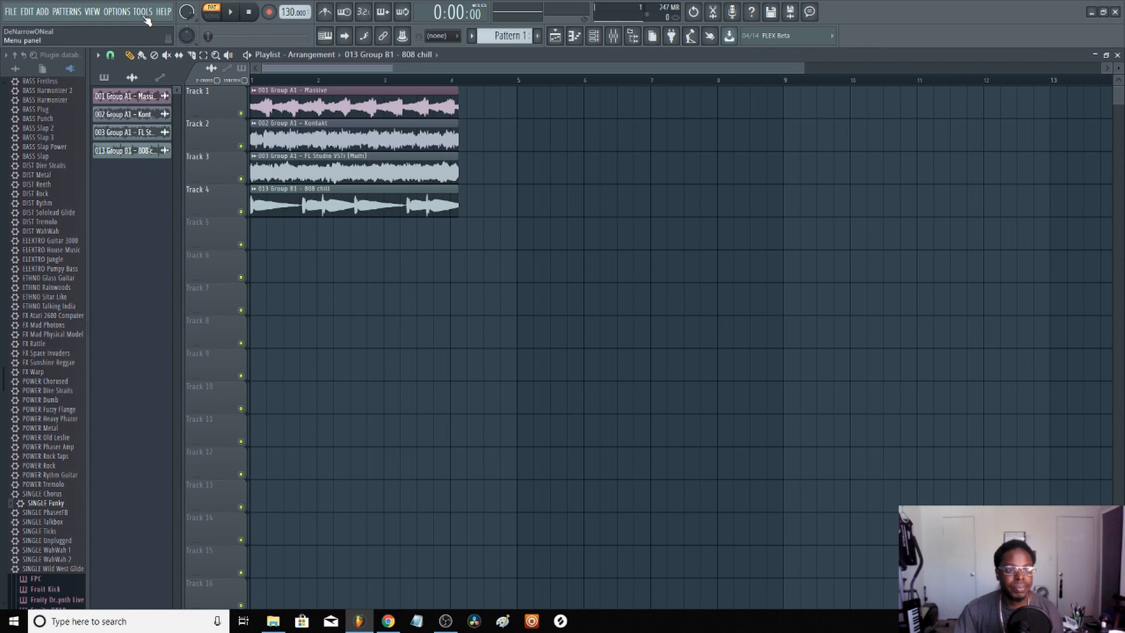
pyautogui.click(143, 12)
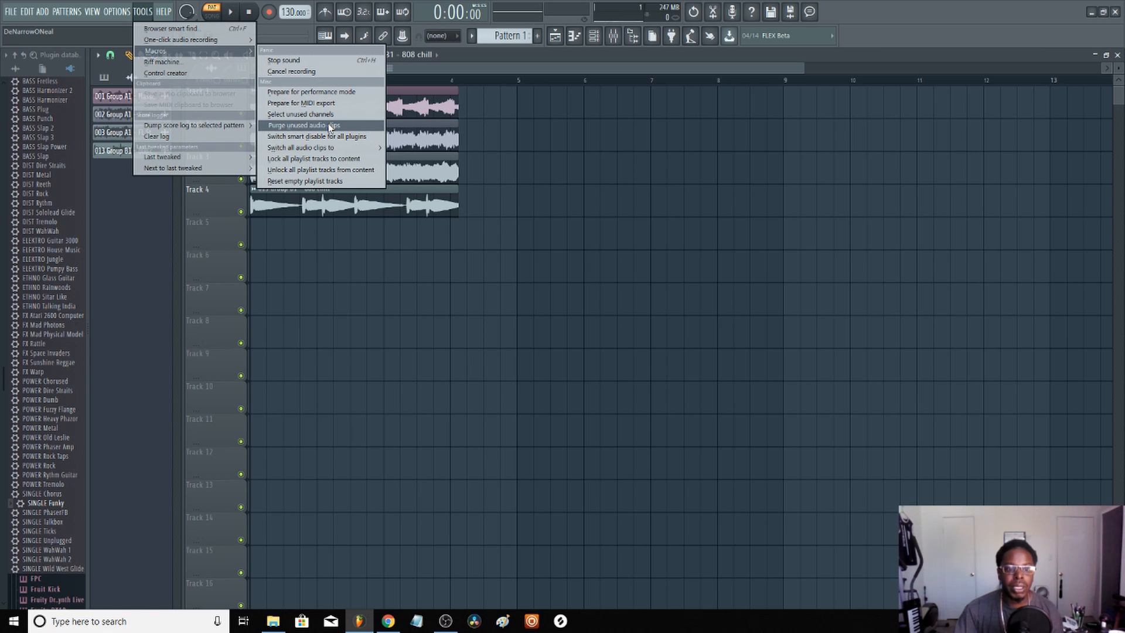
pyautogui.moveTo(834, 68)
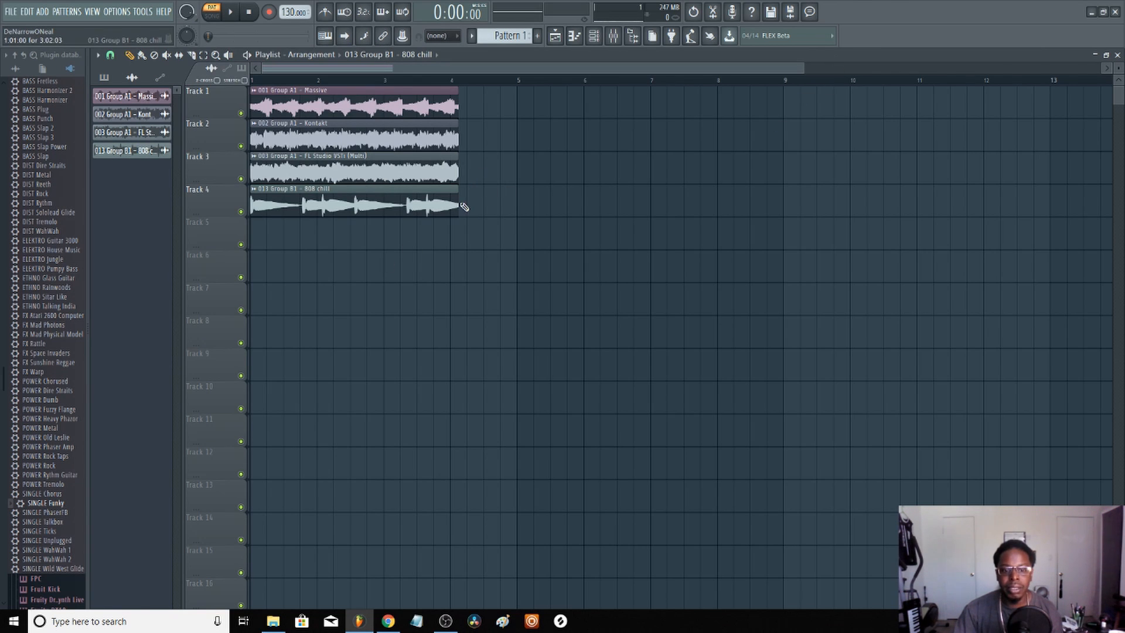
pyautogui.moveTo(163, 186)
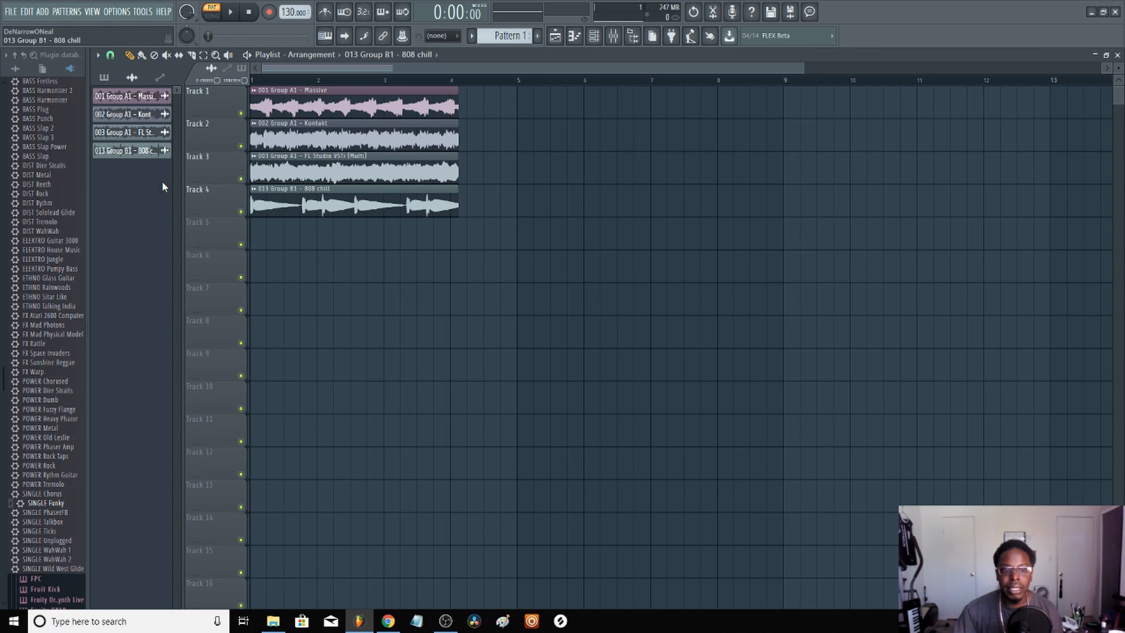
pyautogui.moveTo(437, 231)
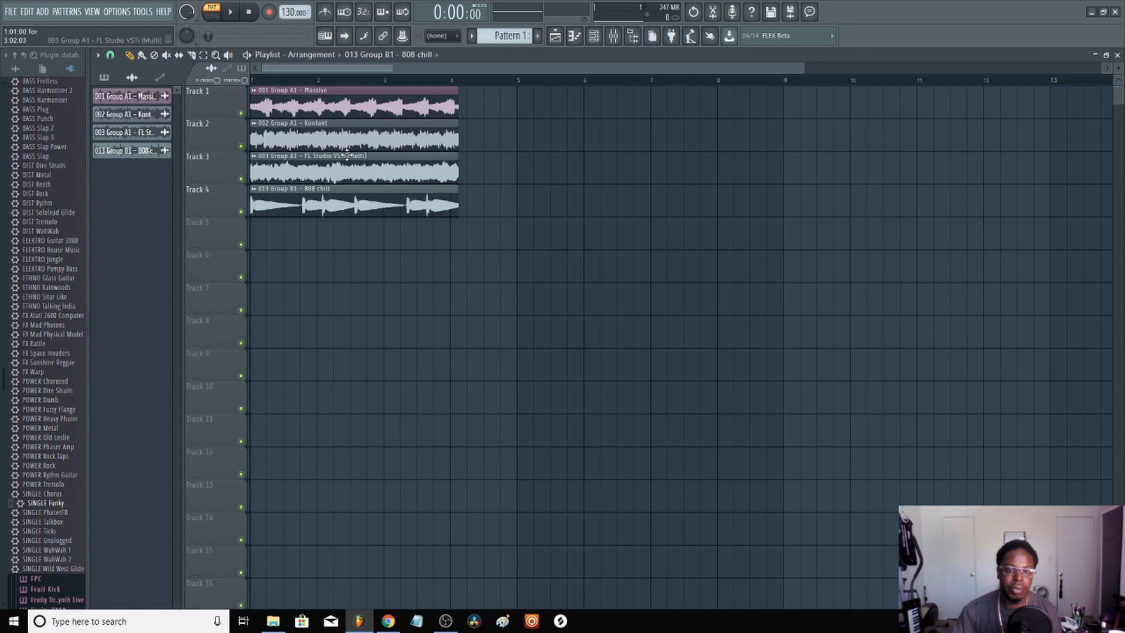
pyautogui.moveTo(443, 181)
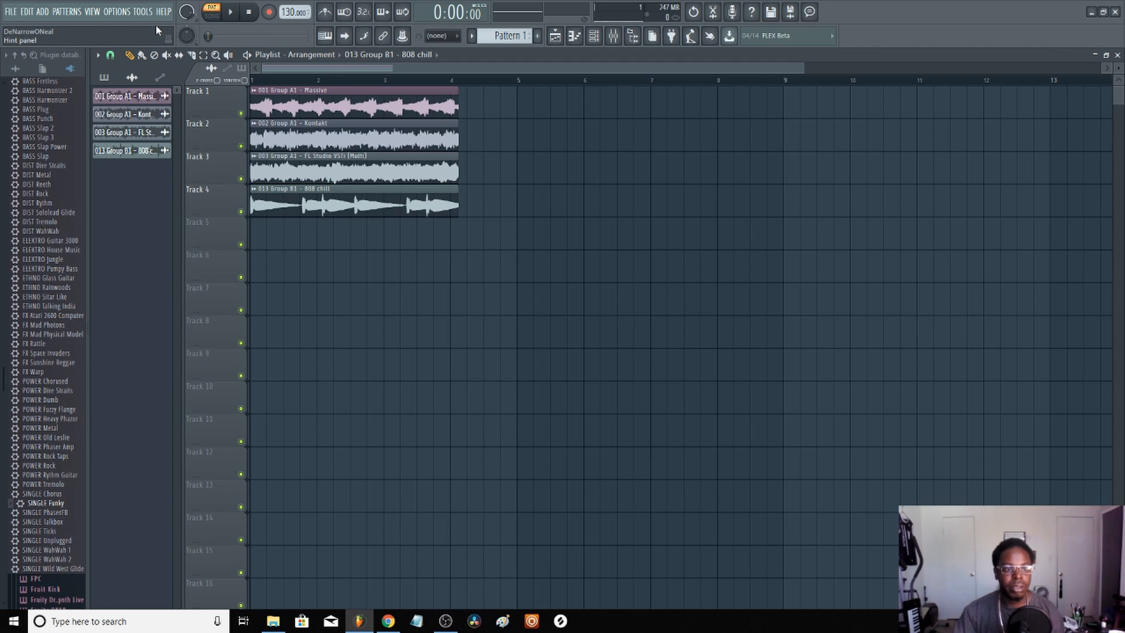
pyautogui.moveTo(147, 16)
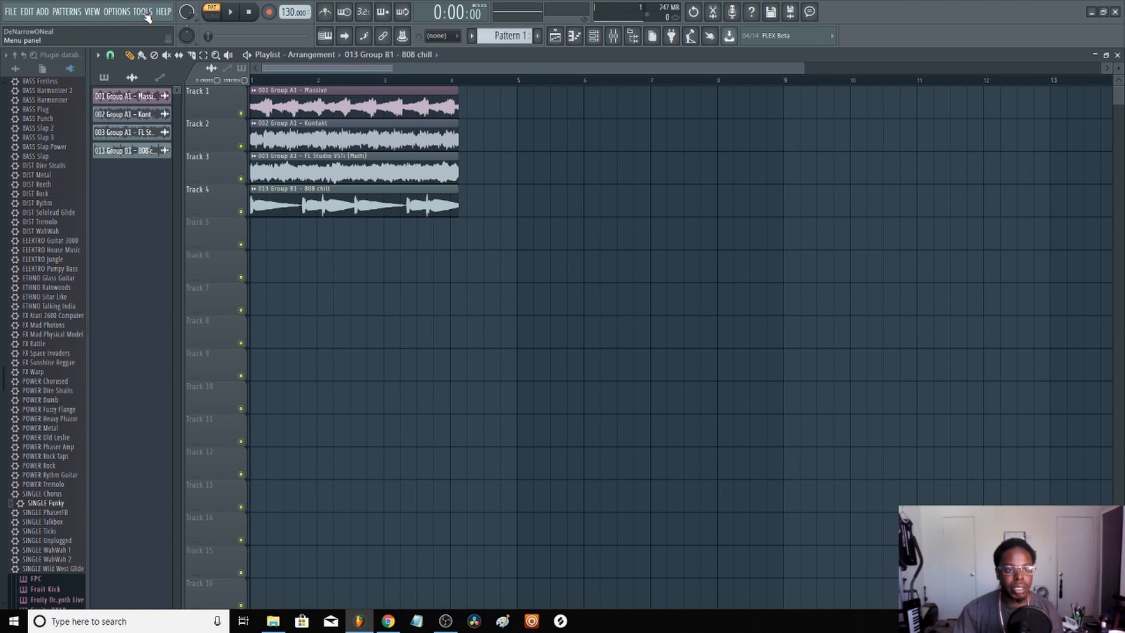